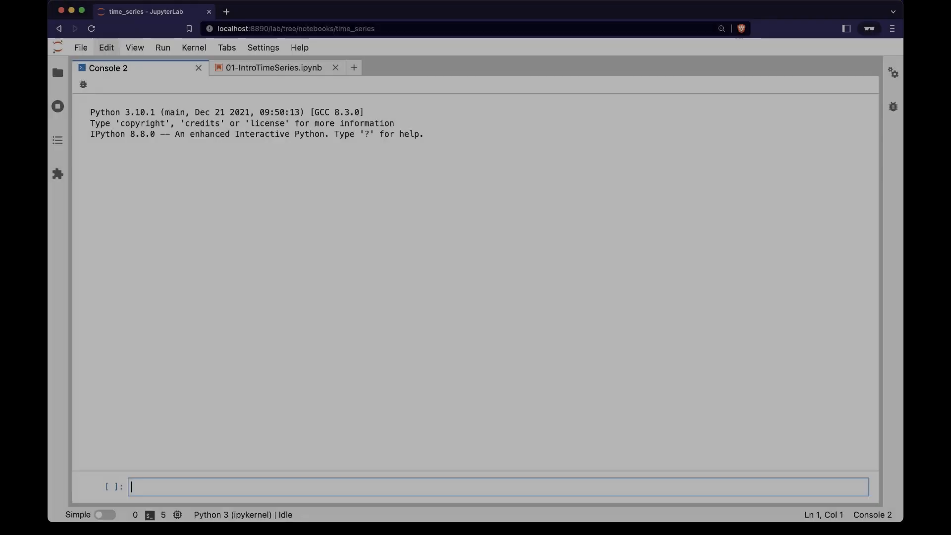
Import date, datetime and polars as pl, then run pl.Config.set_tbl_rows(4).
text(fr)
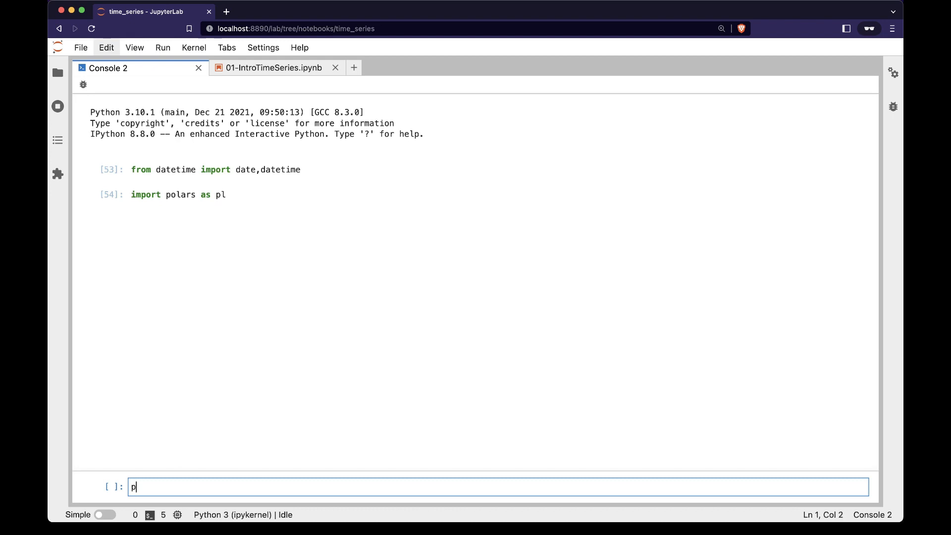
text(l.Config.set_tbl_rows(4))
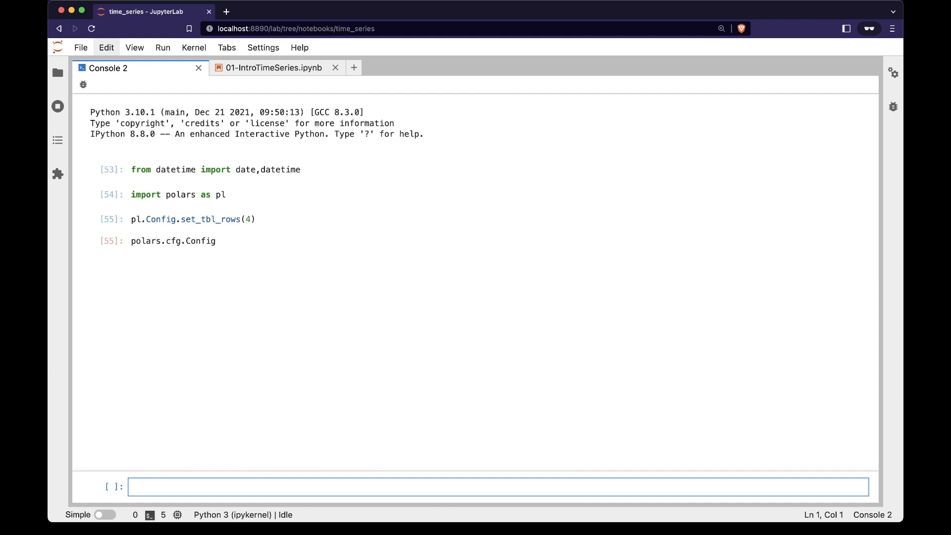
Define start and stop dates from 2022-01-01 and build df with an hourly pl.date_range column.
text(start = date(2022,1,1))
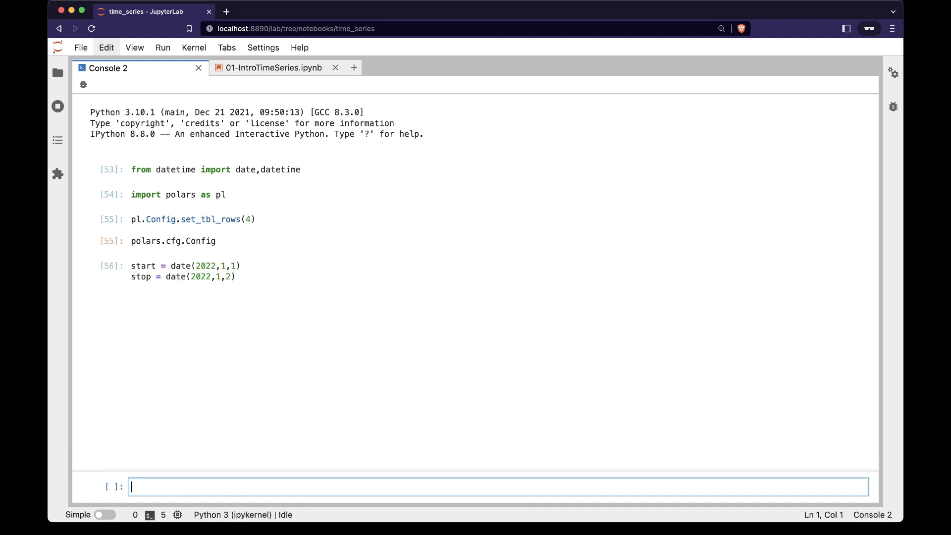
text(df =)
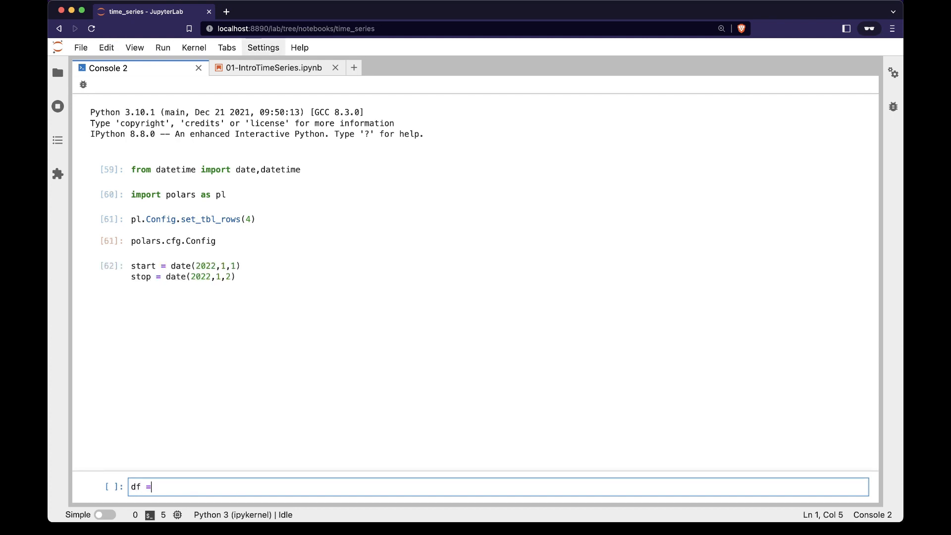
text(pl.DataFrame()
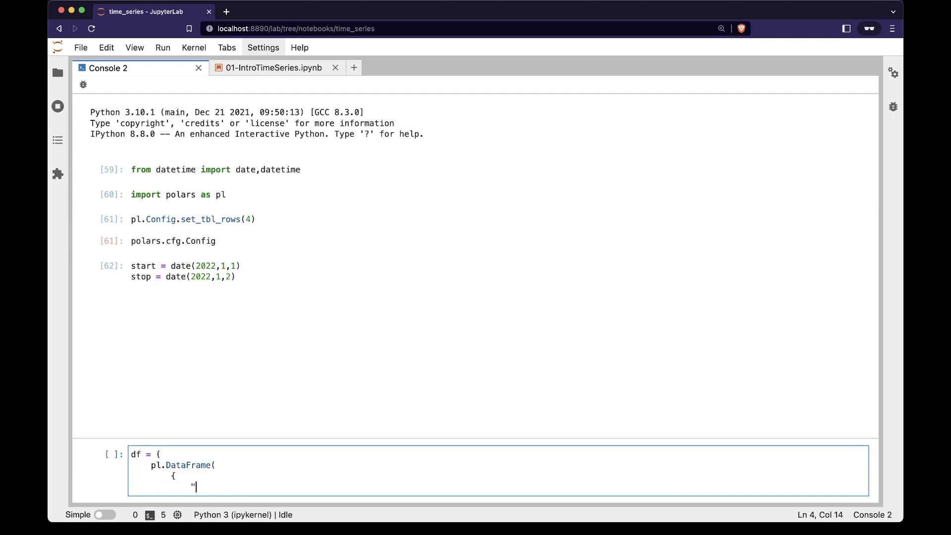
text(datetime":pl.)
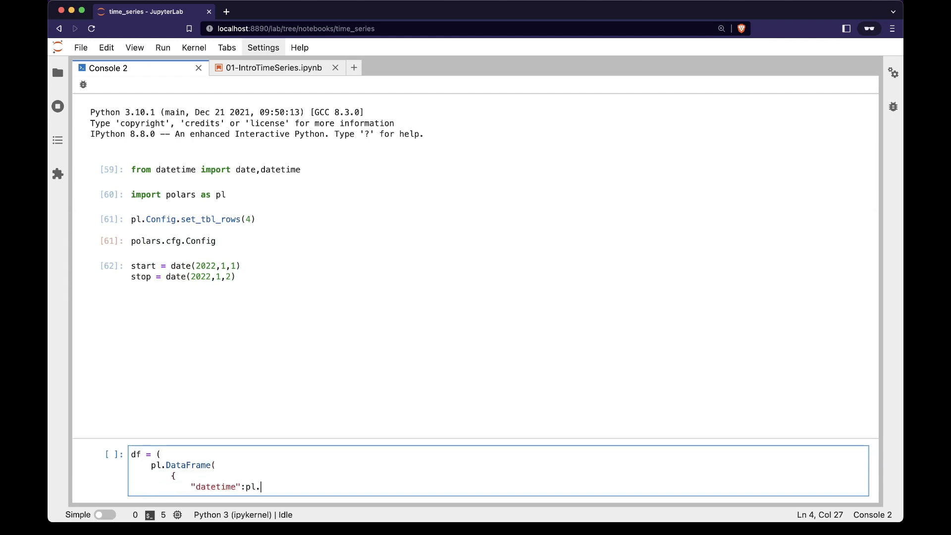
text(date_range()
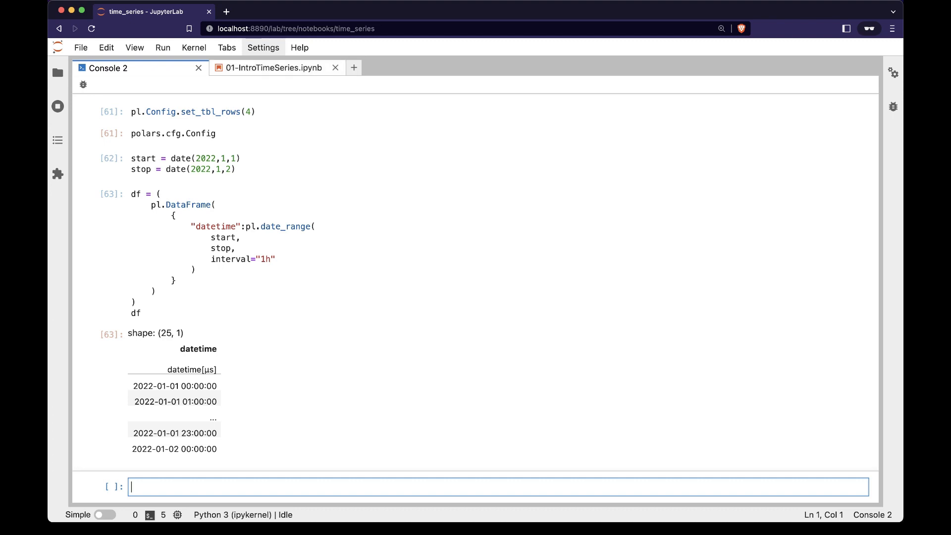
Rerun the hourly date_range with closed="left" for 24 rows, then redisplay df.
click(271, 67)
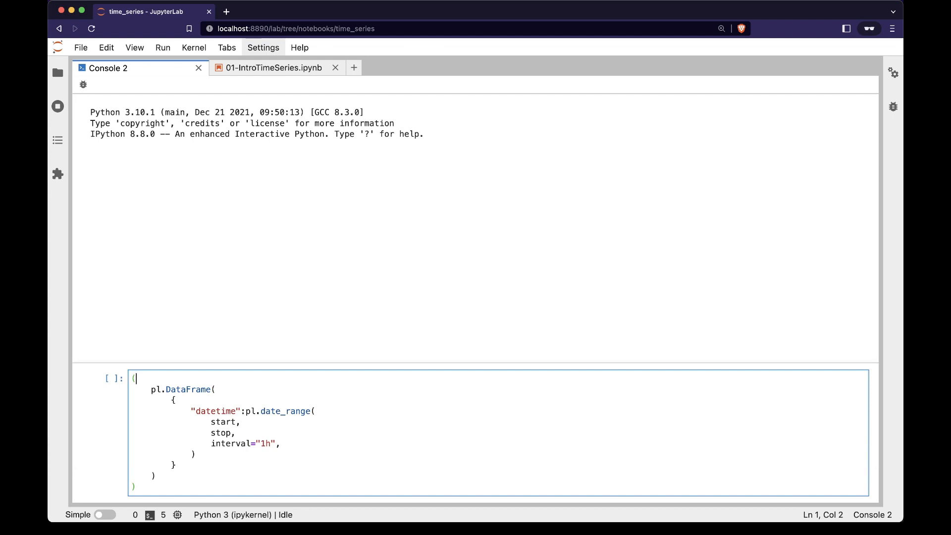
click(280, 443)
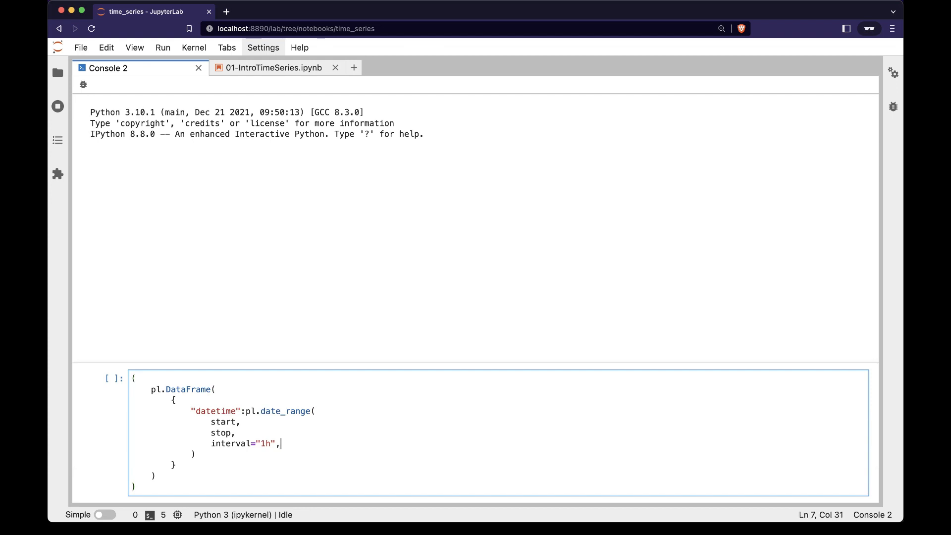
text(close)
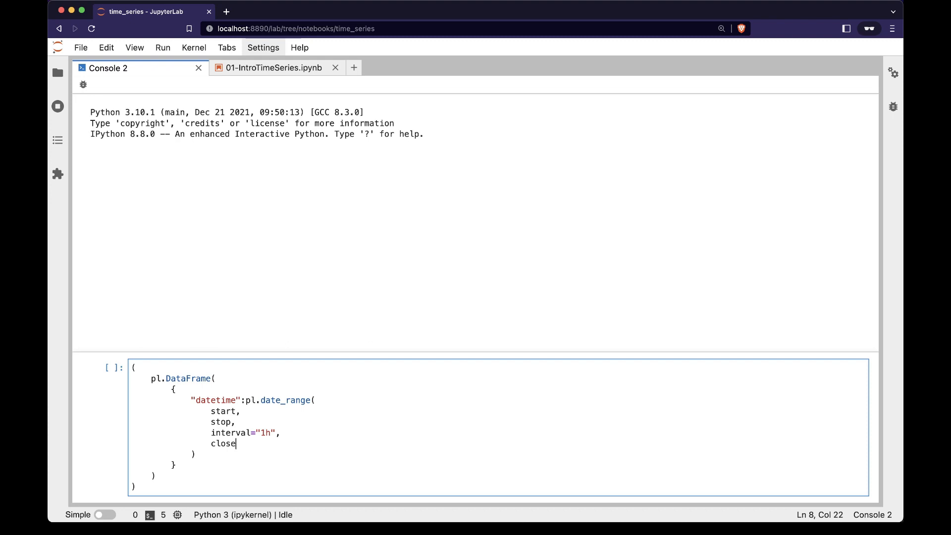
text(d="left")
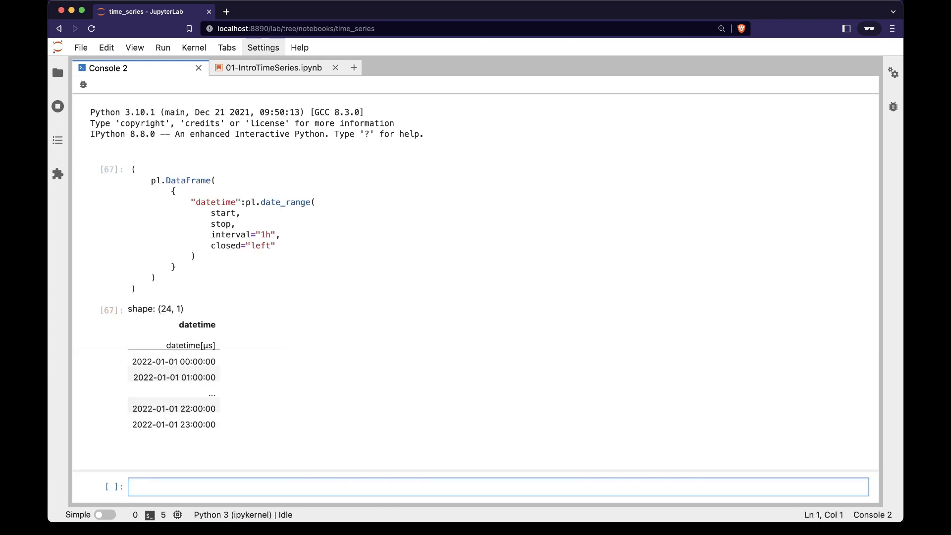
text(df)
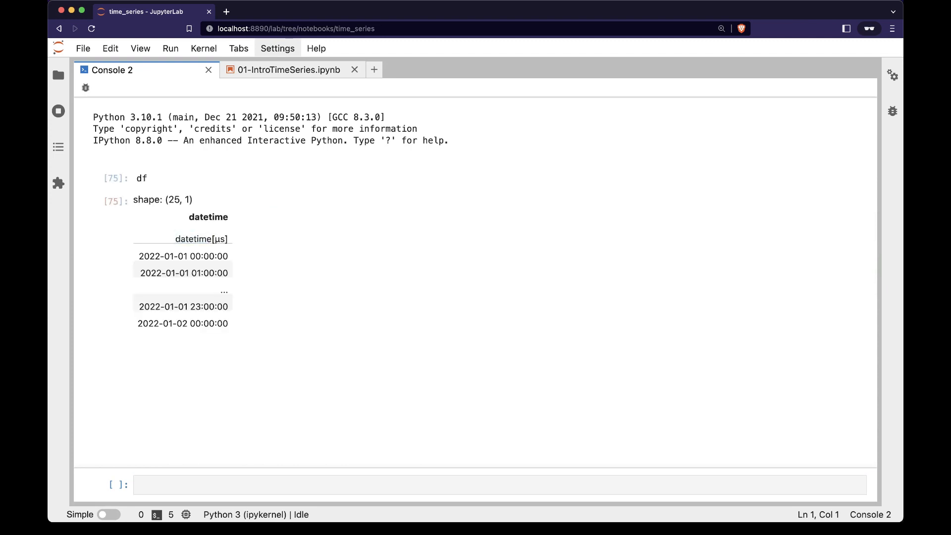
Build dfDatetimes with pl.Date, pl.Time casts and diff() duration, then inspect the first row's date.
text(dfDatetimes = ()
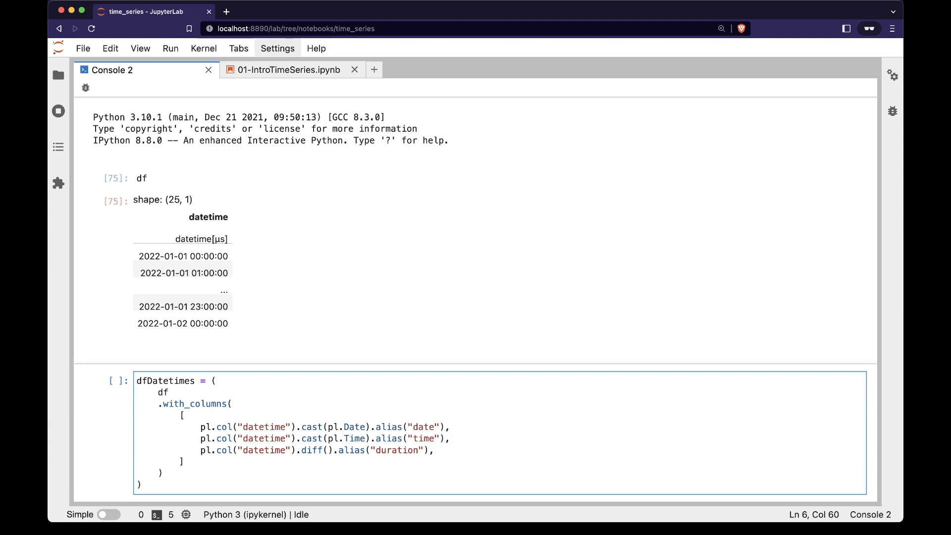
double_click(311, 450)
text(dfDatetimes)
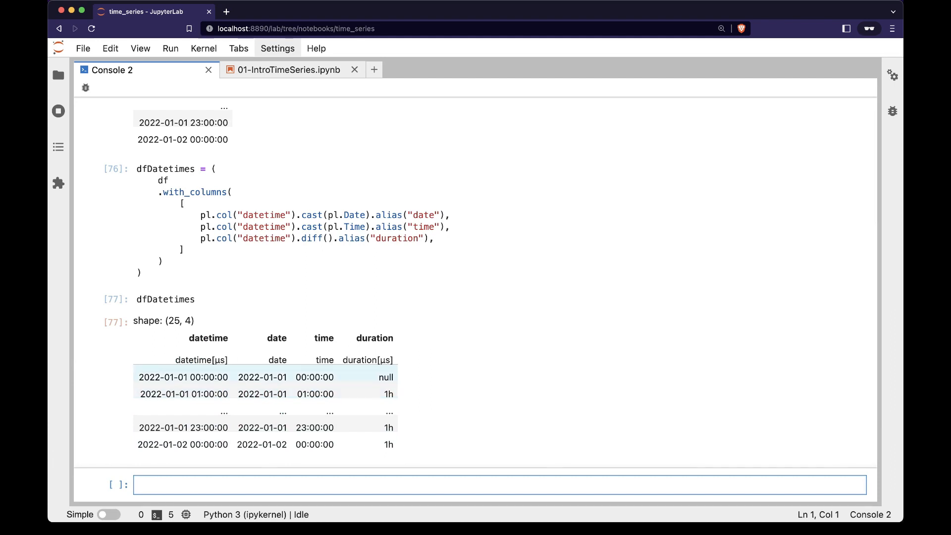
double_click(262, 377)
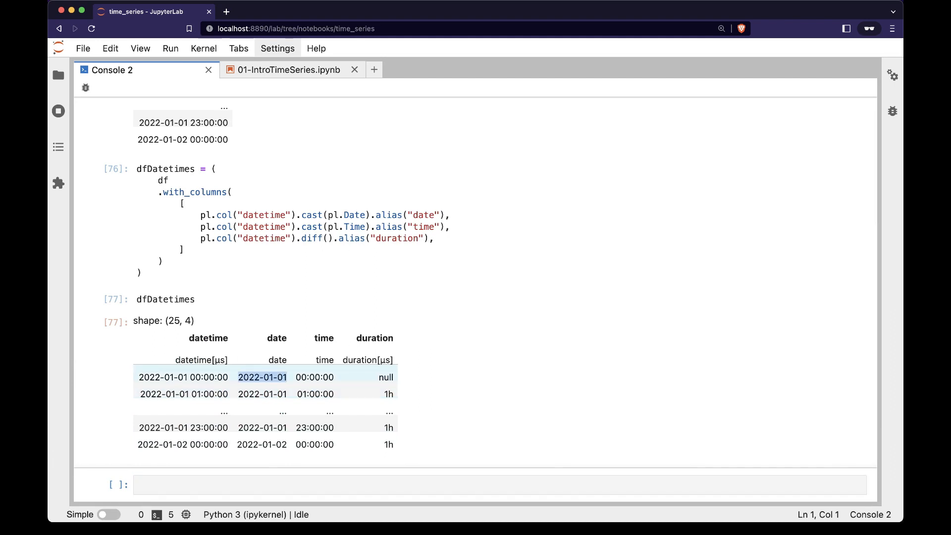
click(314, 377)
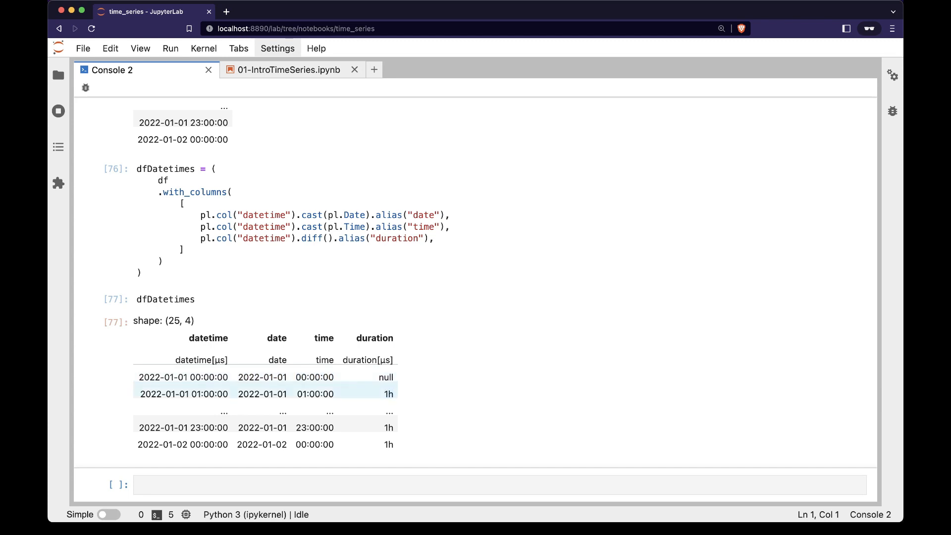
click(291, 70)
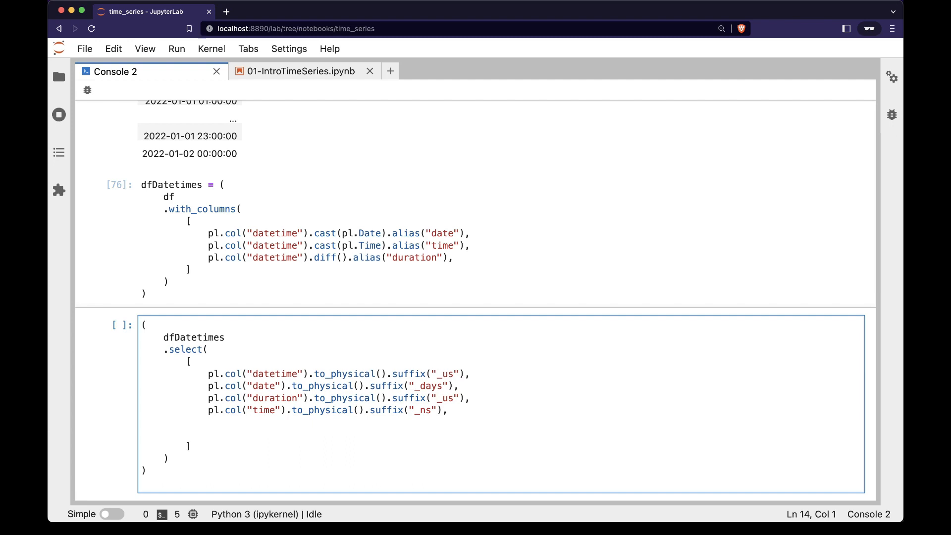
double_click(345, 374)
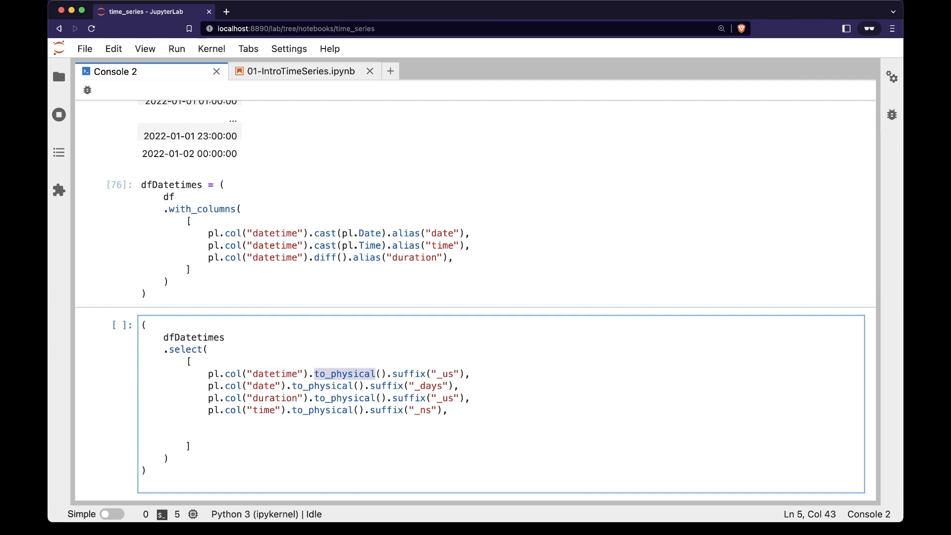
double_click(409, 373)
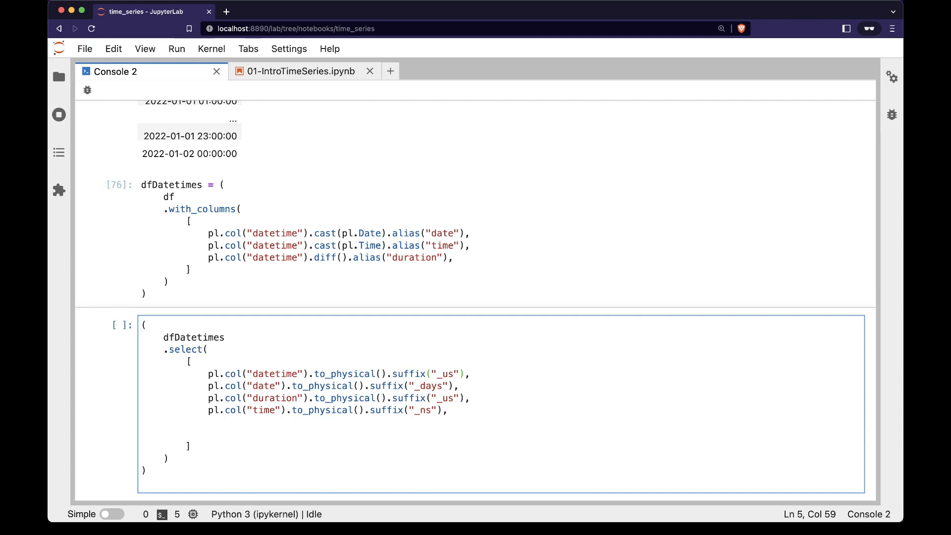
double_click(264, 410)
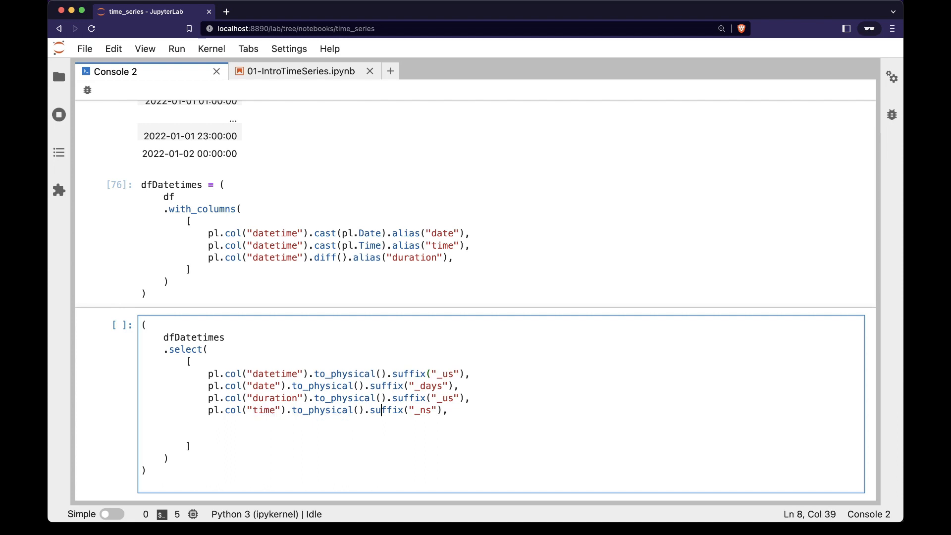
double_click(422, 410)
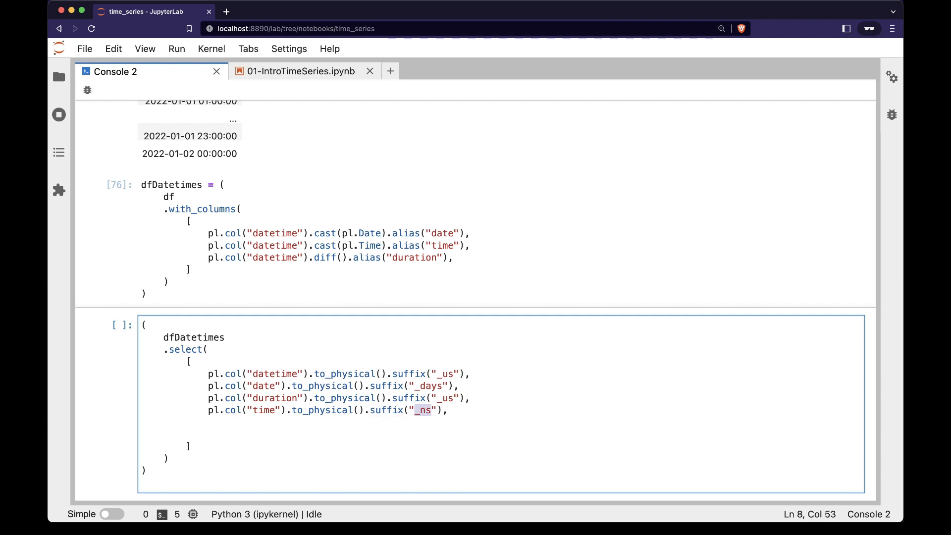